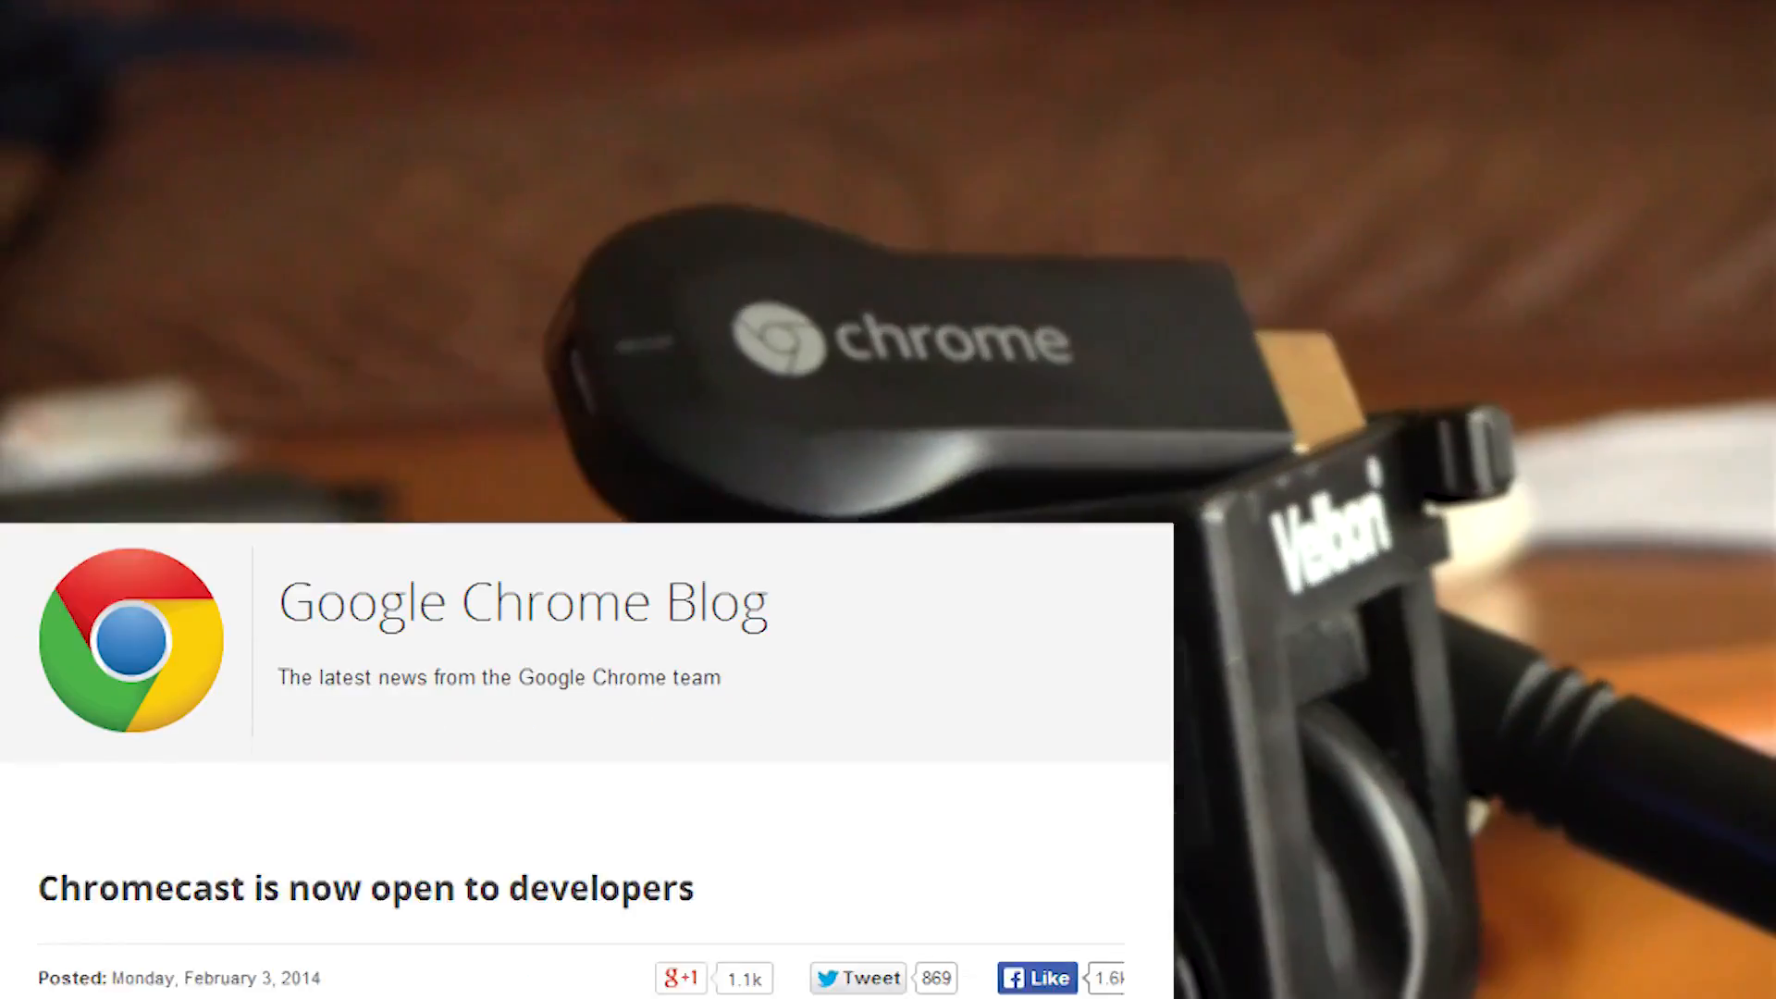
{"action": "scroll", "scroll_direction": "down", "scroll_amount": 3}
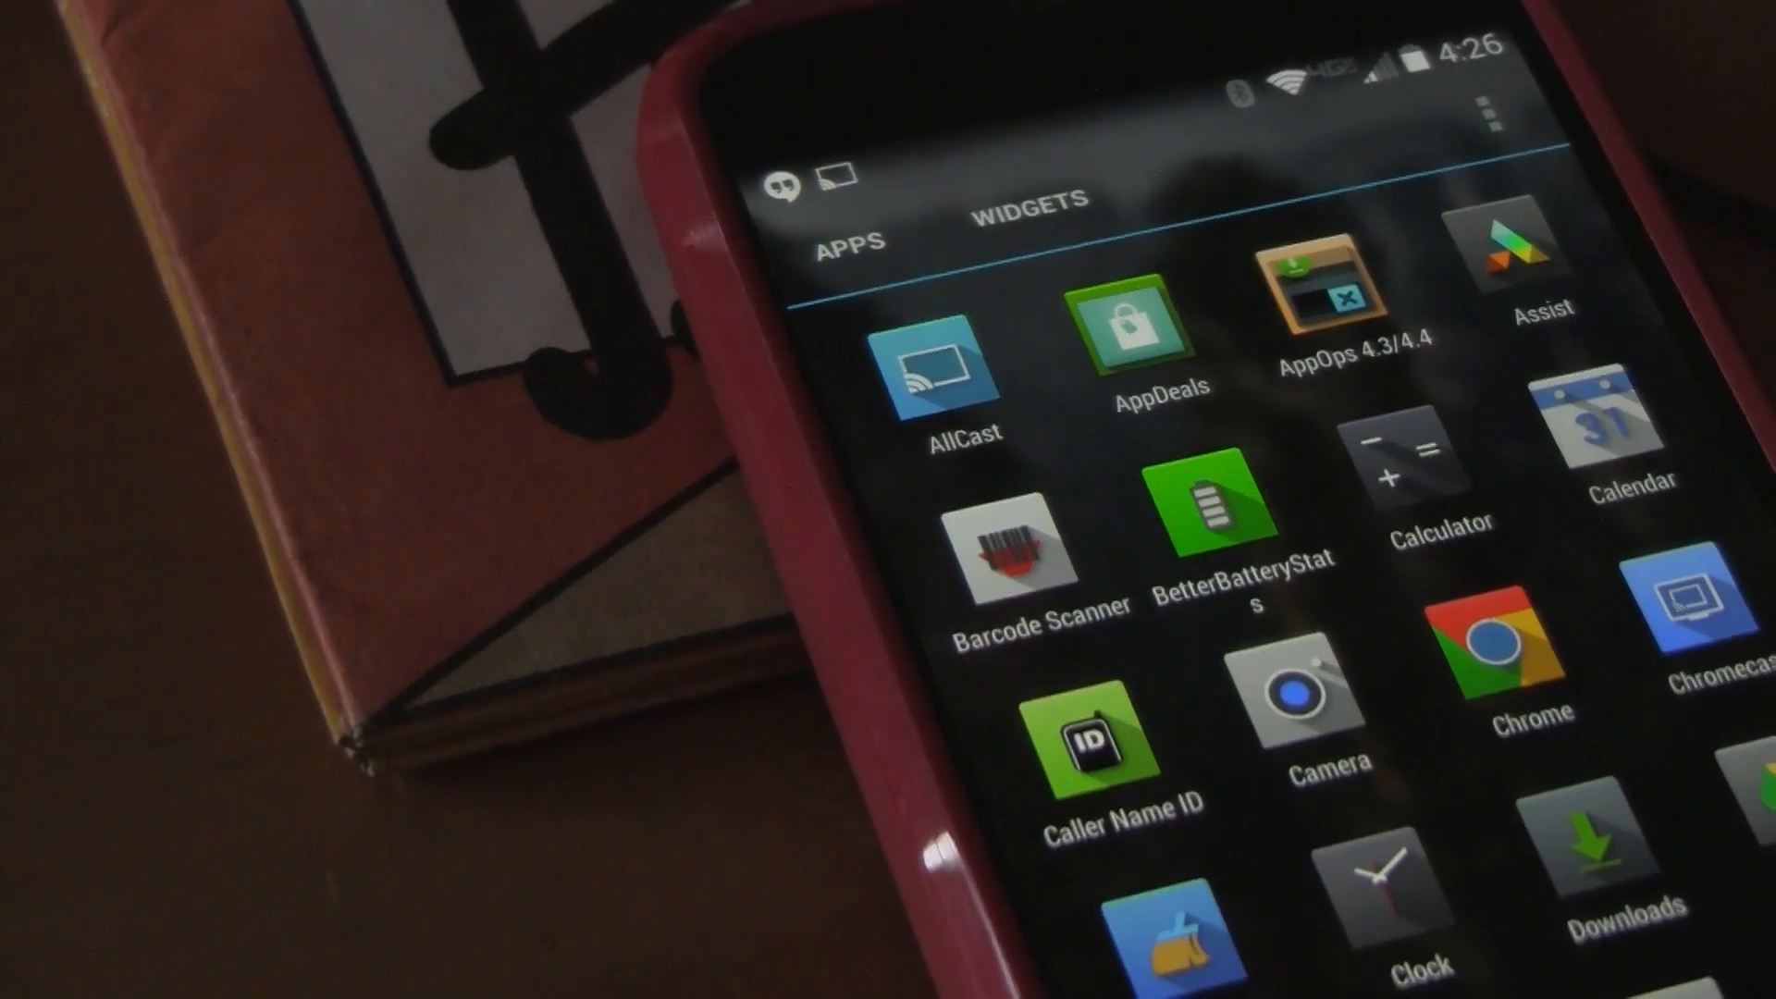
{"action": "left_click", "coordinate": [936, 368]}
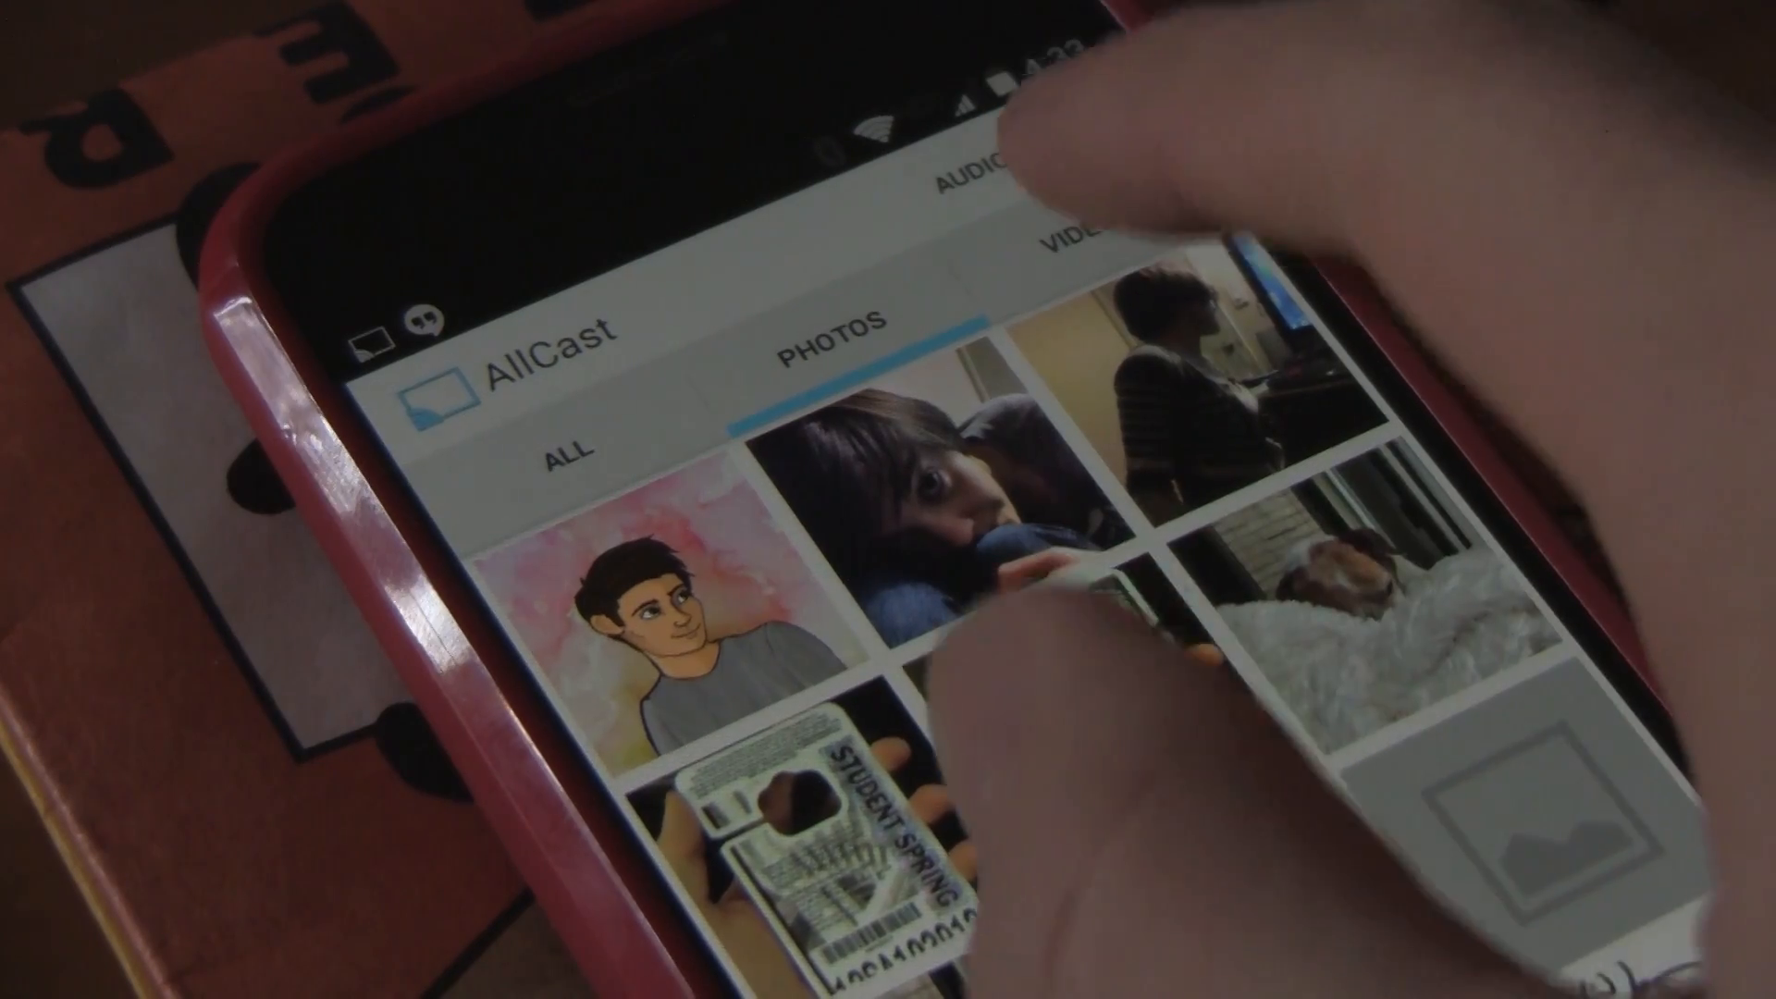
{"action": "left_click", "coordinate": [1077, 239]}
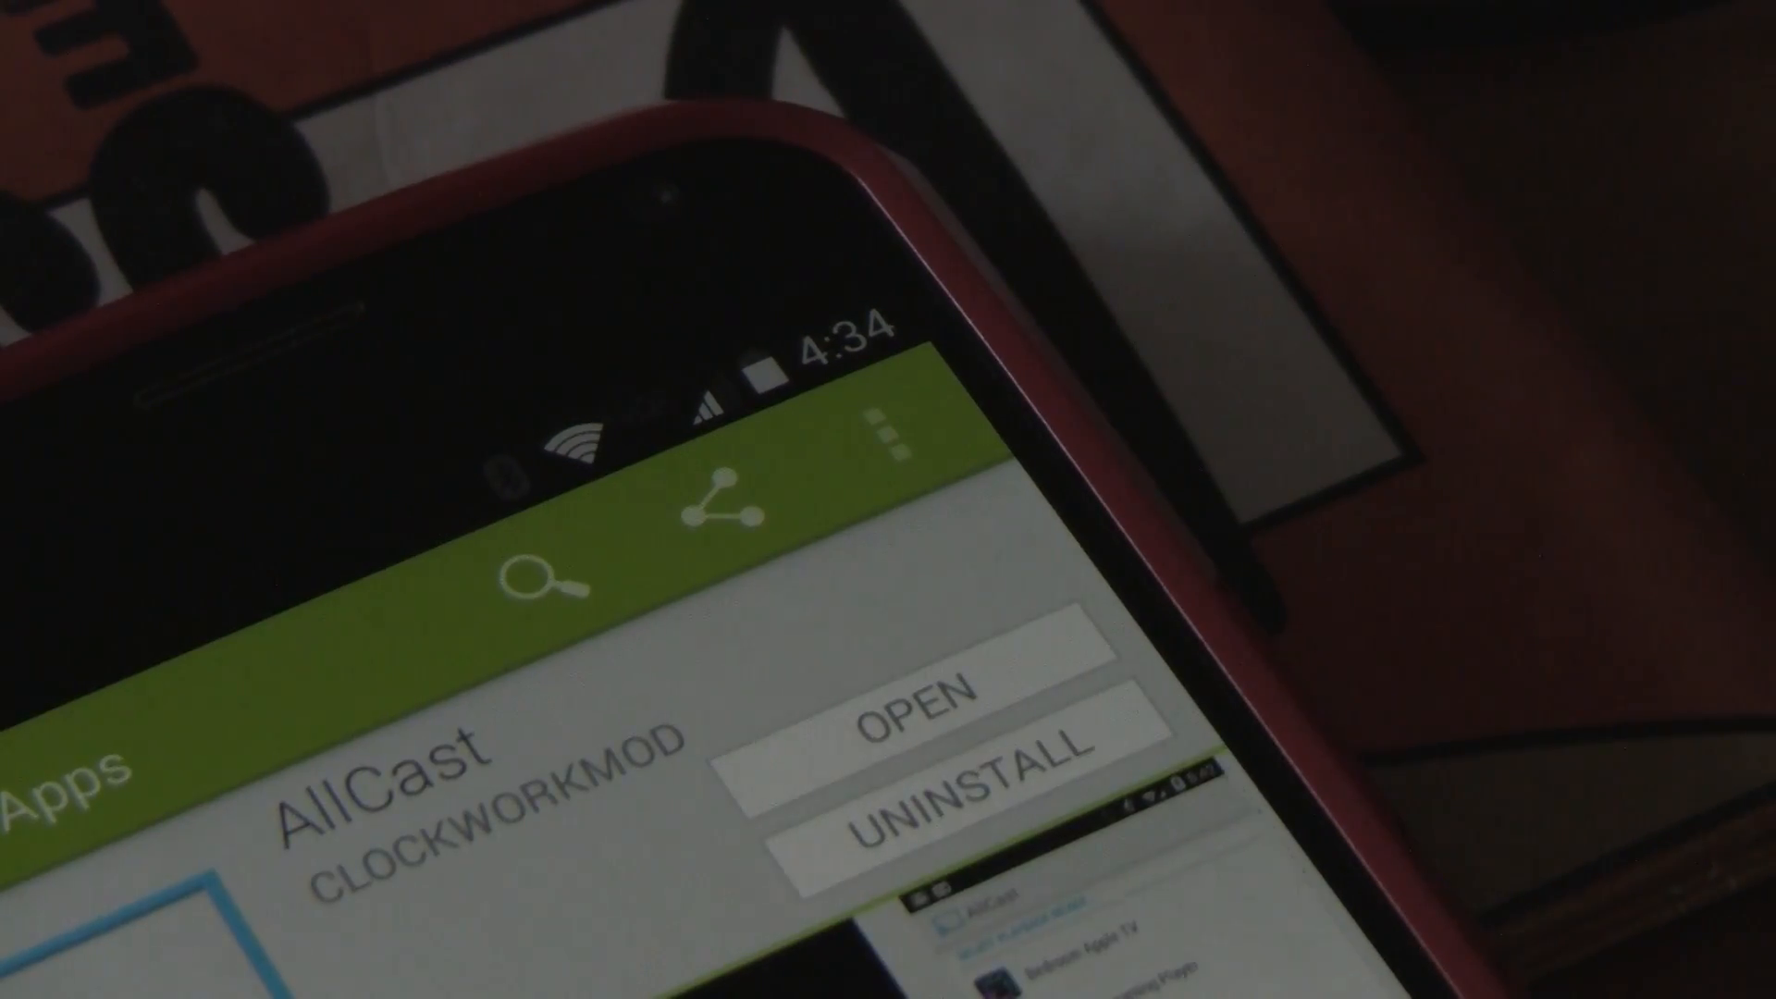
{"action": "left_click", "coordinate": [916, 716]}
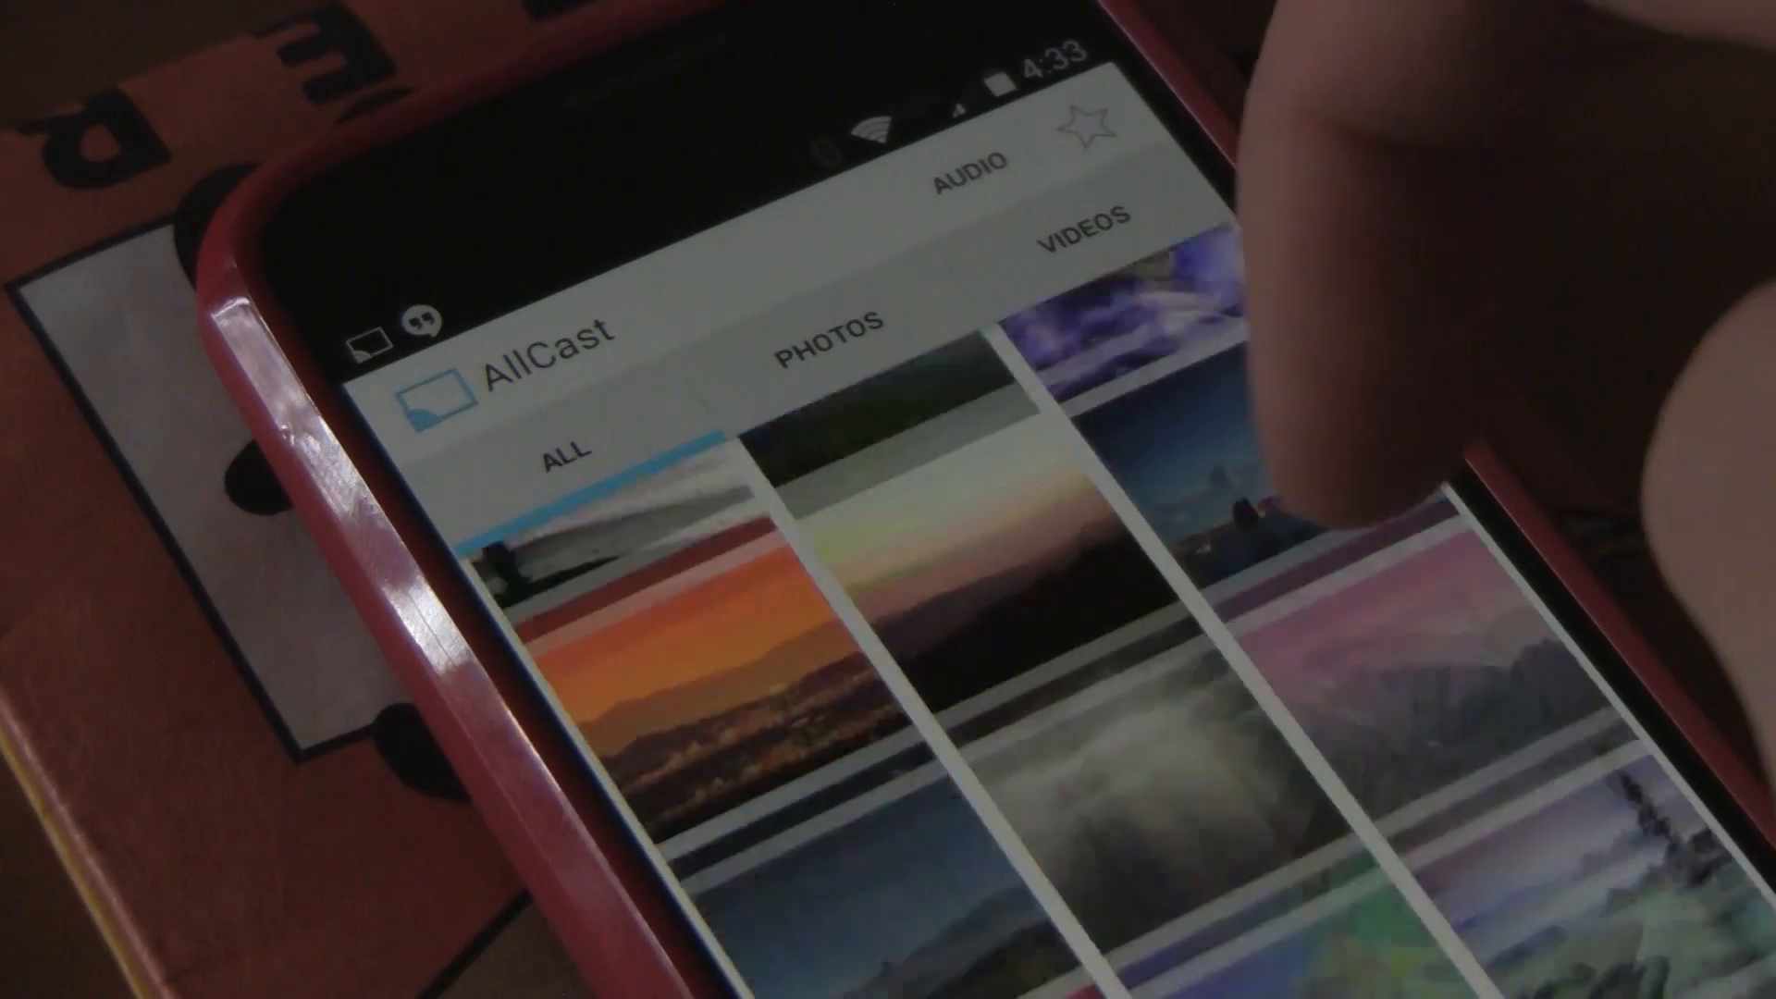
{"action": "scroll", "scroll_direction": "down", "scroll_amount": 3}
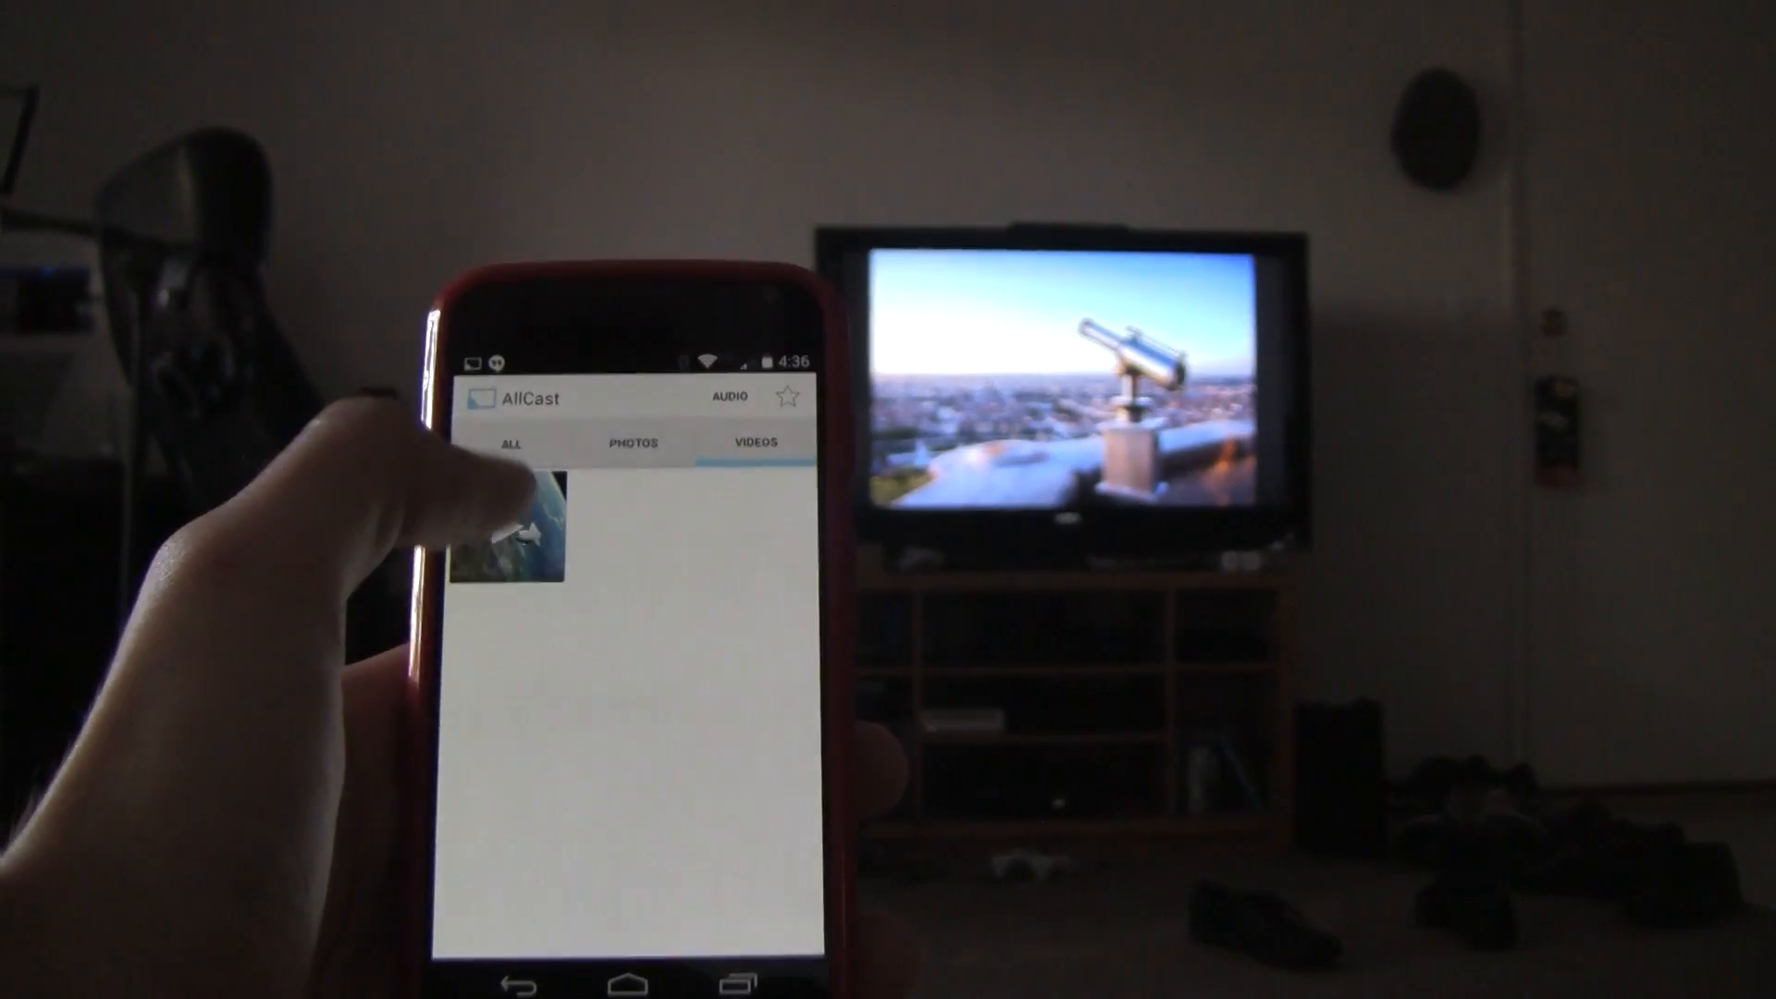
{"action": "left_click", "coordinate": [507, 533]}
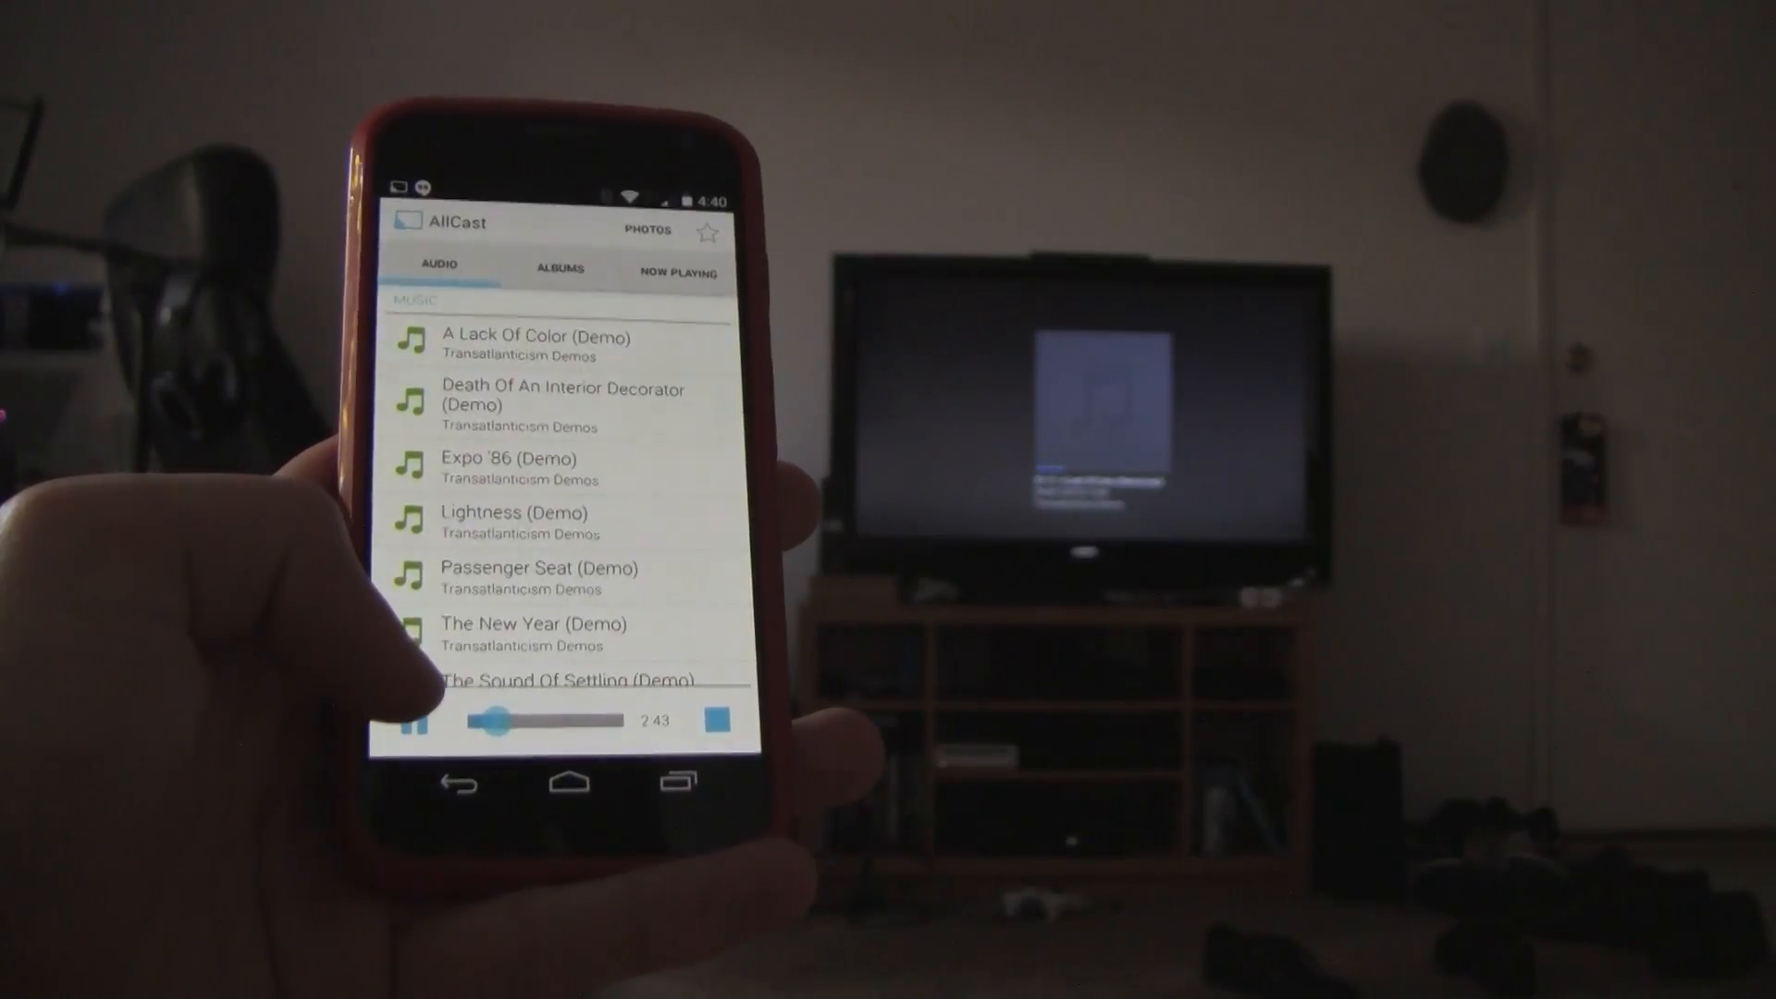
{"action": "left_click", "coordinate": [405, 720]}
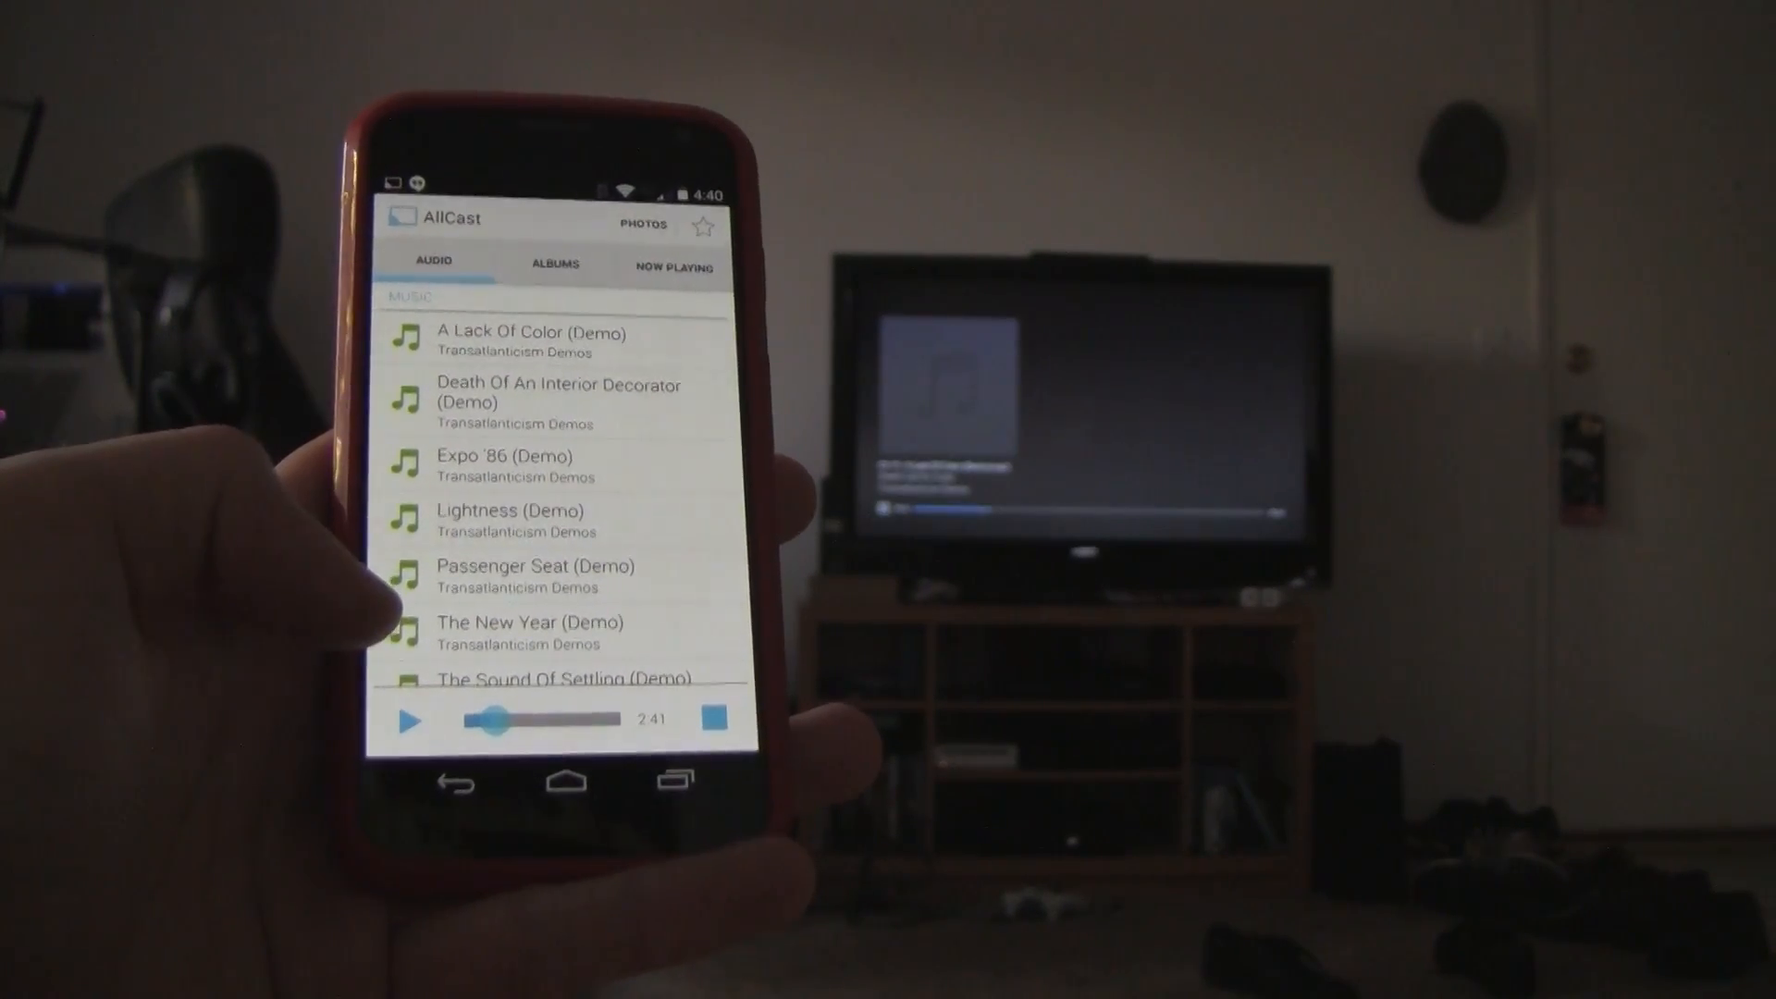
{"action": "left_click", "coordinate": [405, 718]}
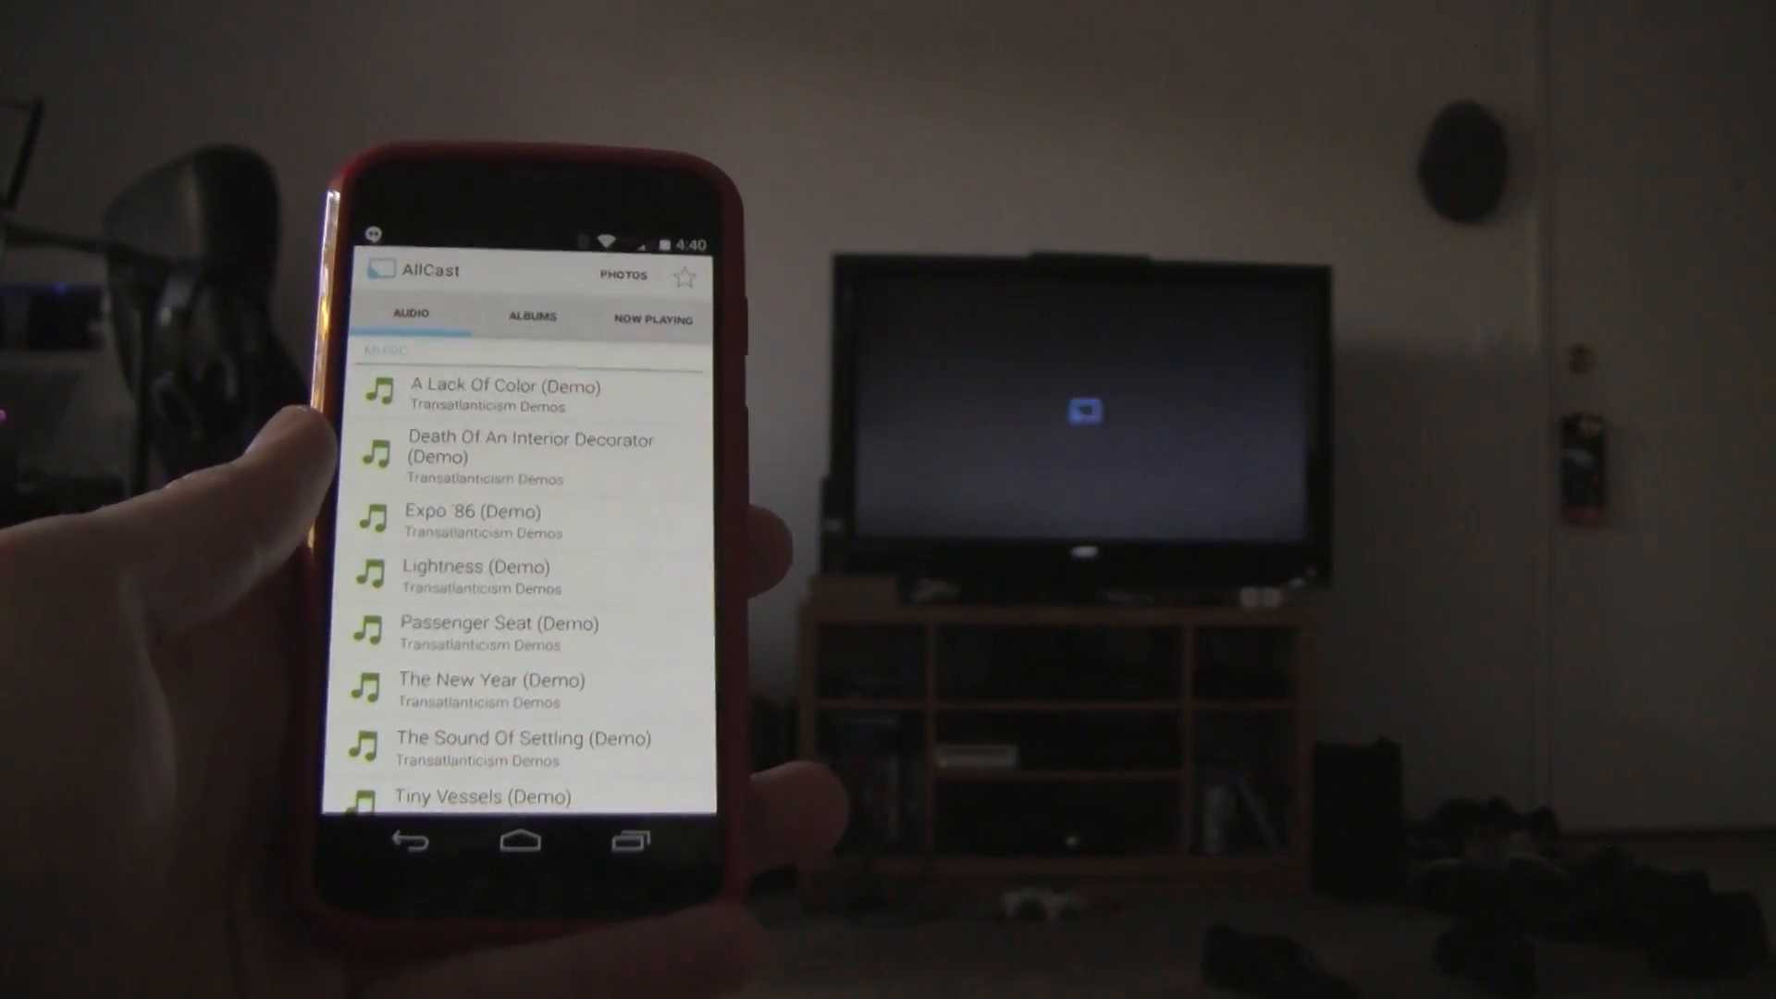
{"action": "left_click", "coordinate": [622, 274]}
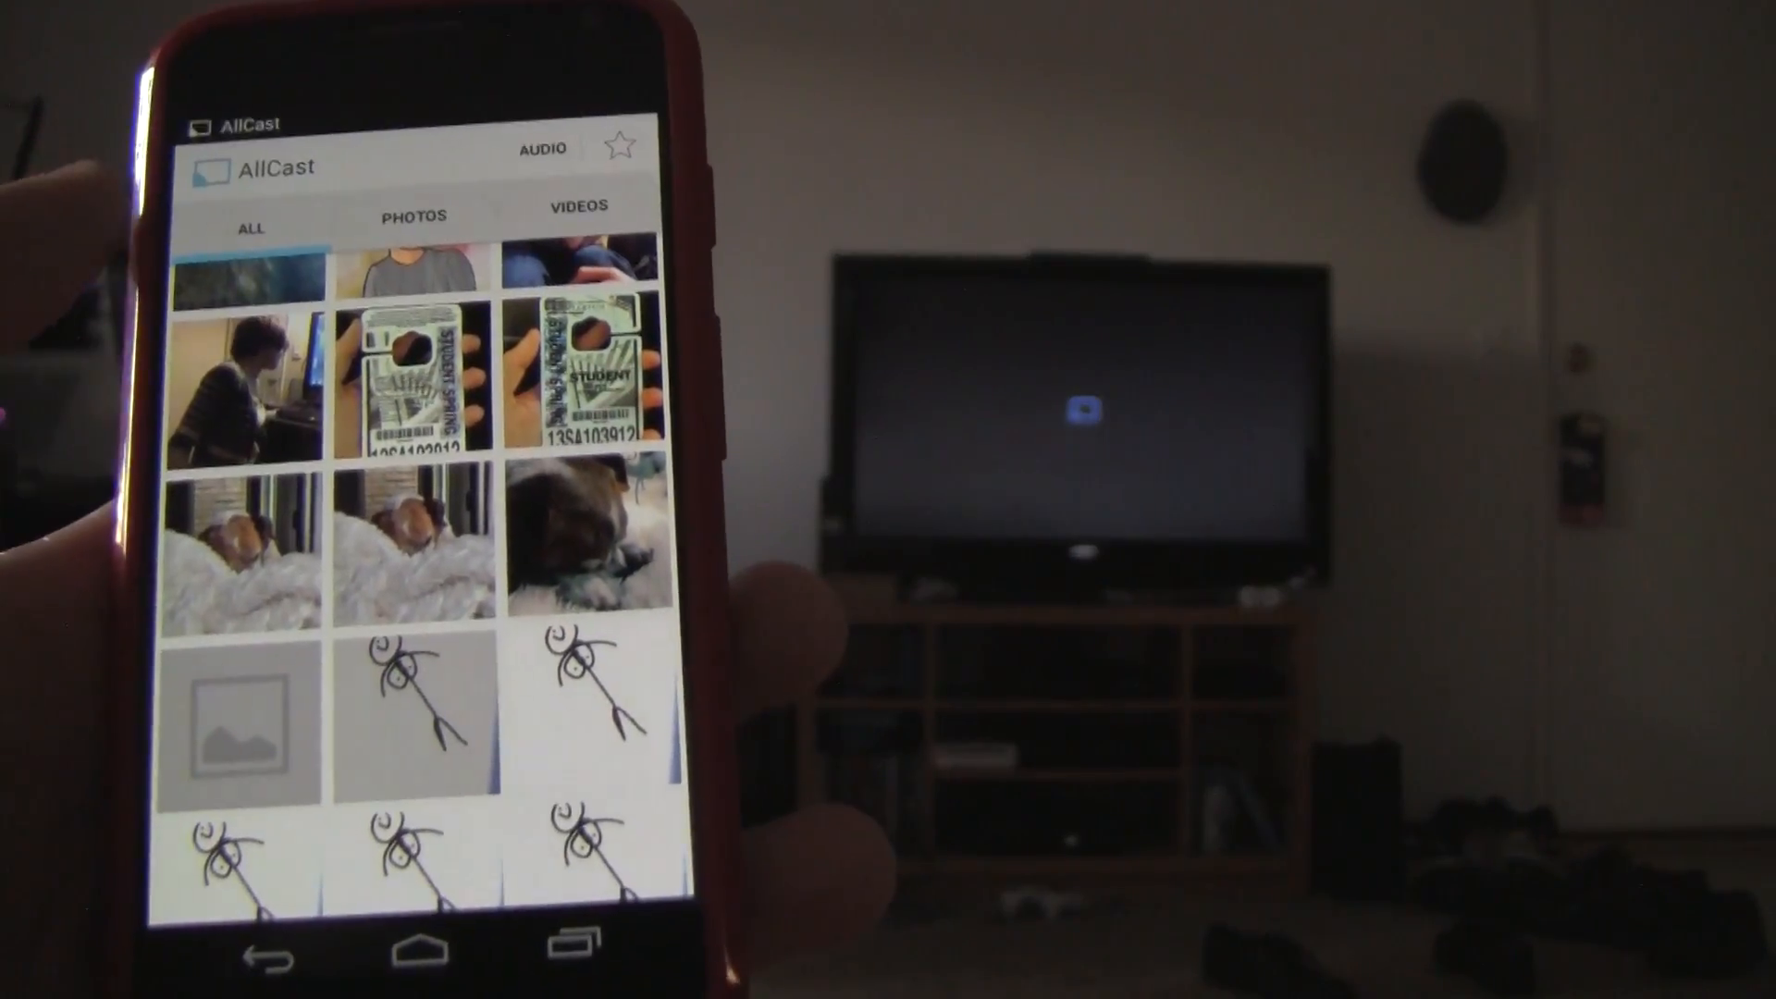